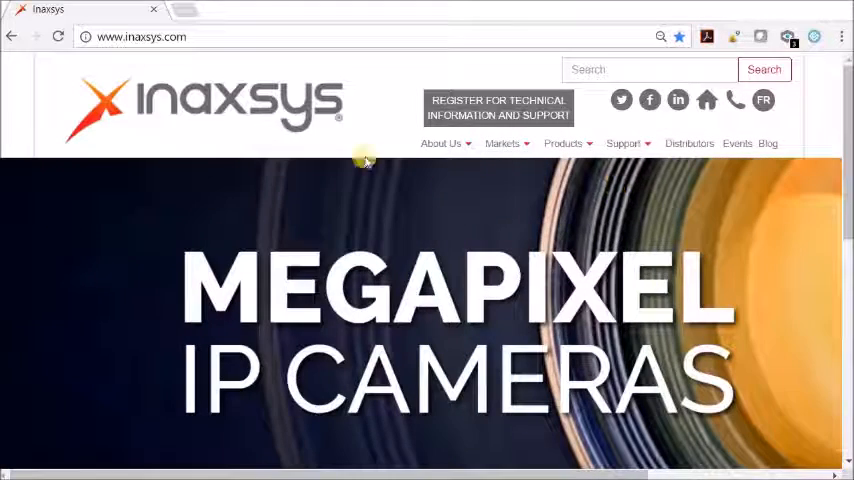
{"action": "mouse_move", "coordinate": [648, 145]}
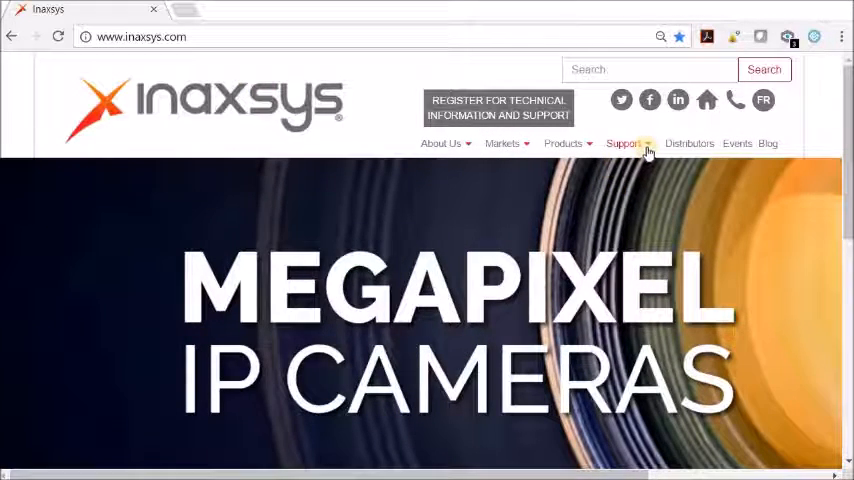
- Open Inaxsys Software Download and expand 'IVTVision Software Downloads - Windows'
{"action": "left_click", "coordinate": [623, 143]}
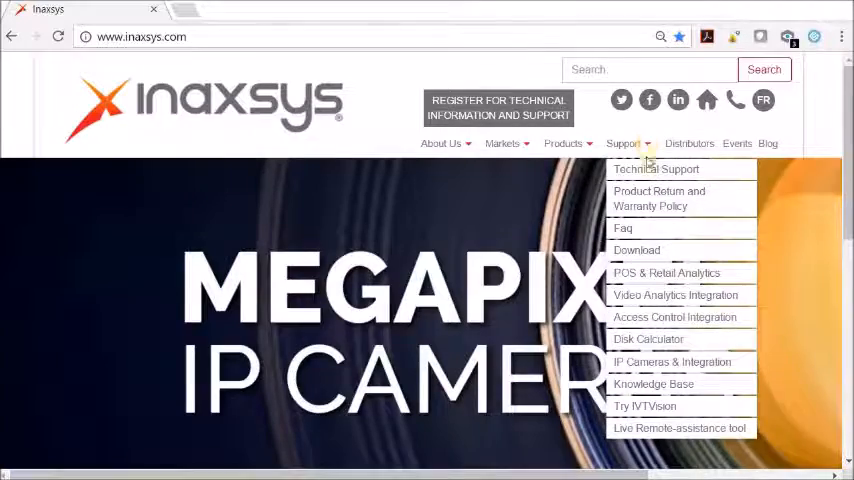
{"action": "mouse_move", "coordinate": [637, 249]}
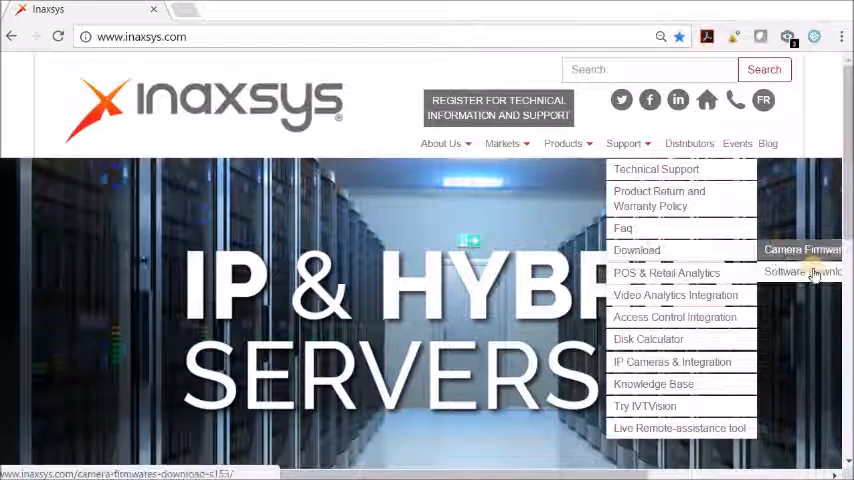
{"action": "left_click", "coordinate": [800, 272]}
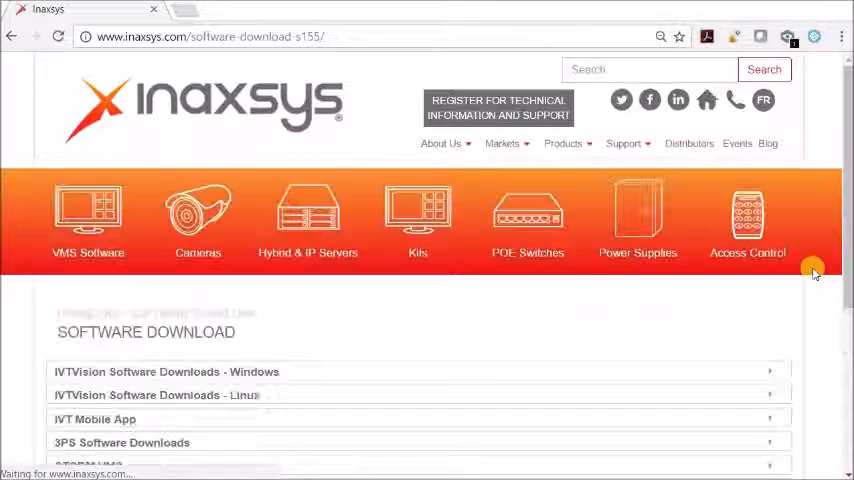
{"action": "scroll", "scroll_direction": "down", "scroll_amount": 3}
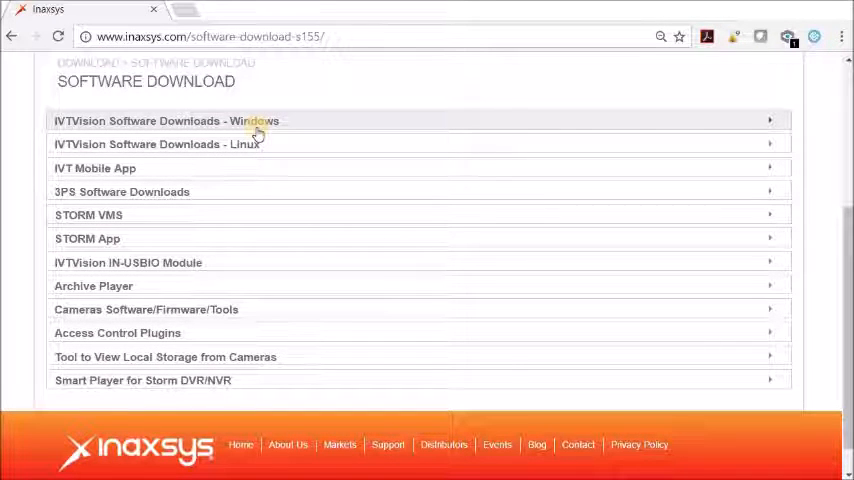
{"action": "left_click", "coordinate": [166, 120]}
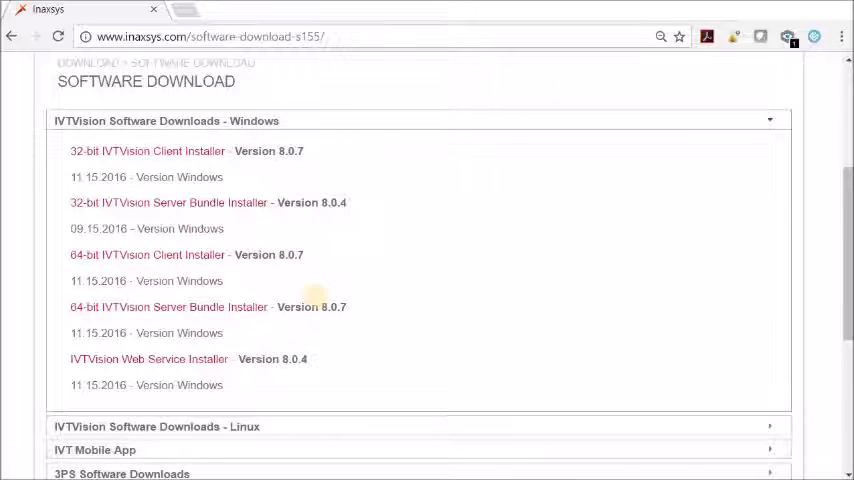
{"action": "mouse_move", "coordinate": [322, 298]}
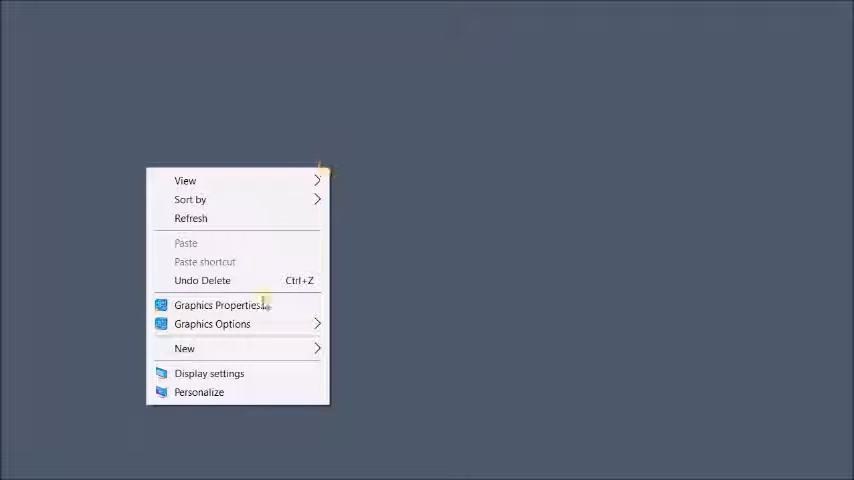
- Check the PC's system type on Settings' About page: 64-bit, x64-based processor
{"action": "left_click", "coordinate": [209, 373]}
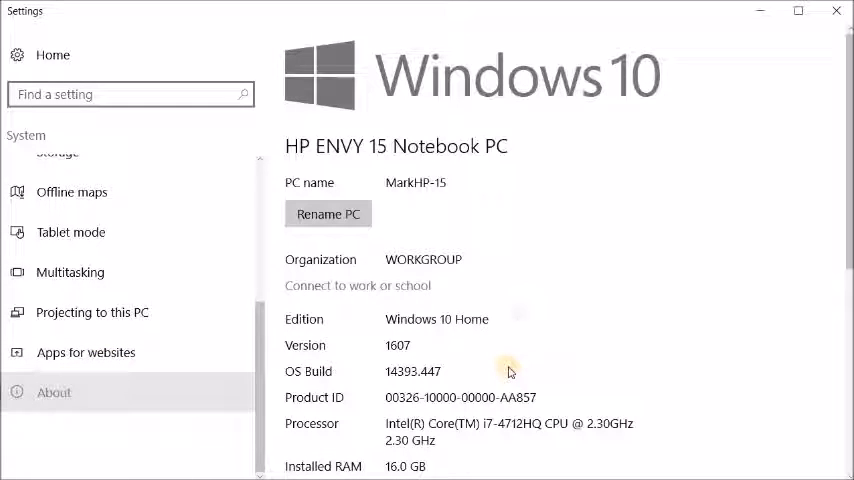
{"action": "scroll", "scroll_direction": "down", "scroll_amount": 3}
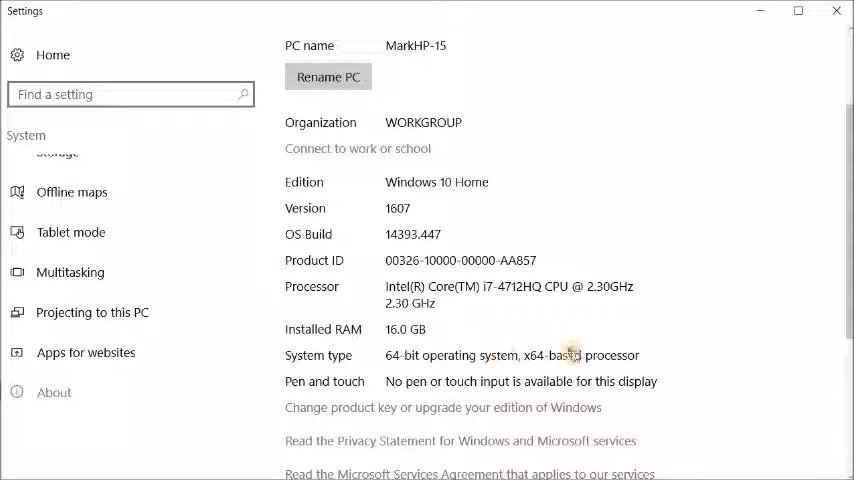
{"action": "mouse_move", "coordinate": [571, 348]}
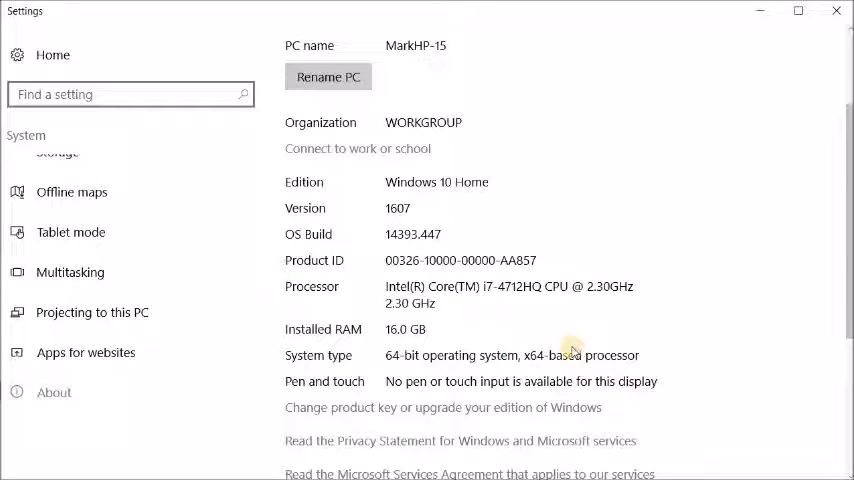
{"action": "mouse_move", "coordinate": [760, 14]}
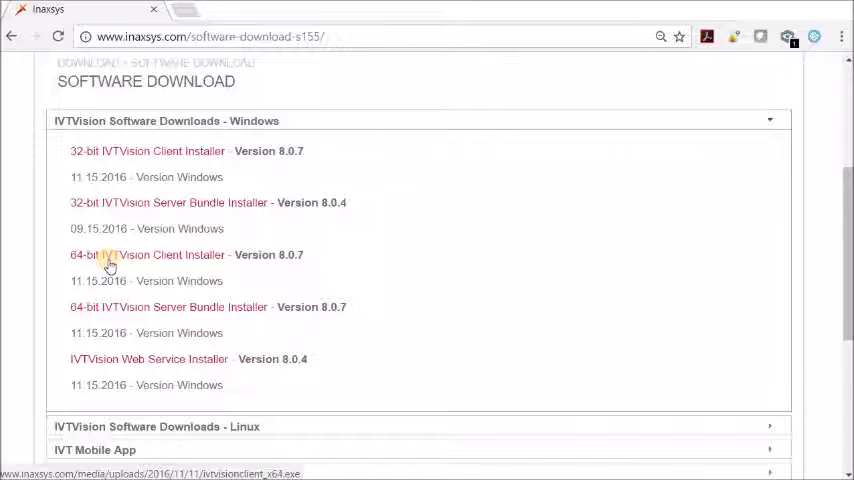
- Download ivtvisionclient_x64.exe and run it from the download bar
{"action": "left_click", "coordinate": [147, 254]}
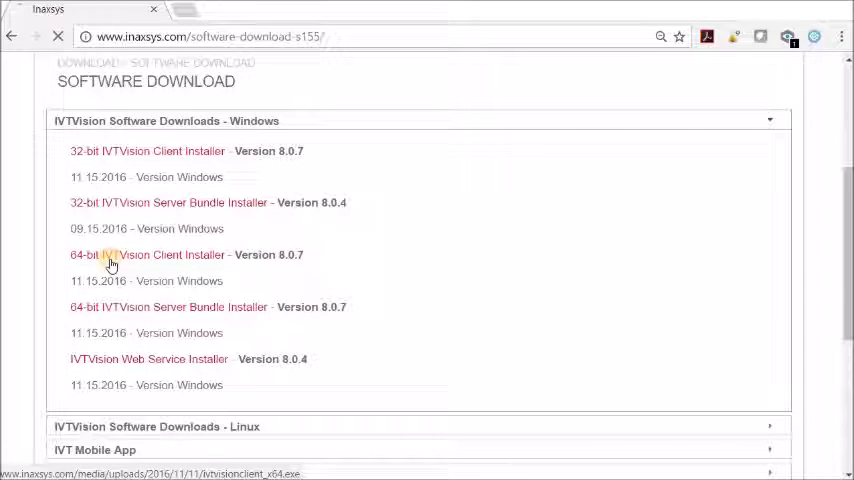
{"action": "left_click", "coordinate": [147, 255]}
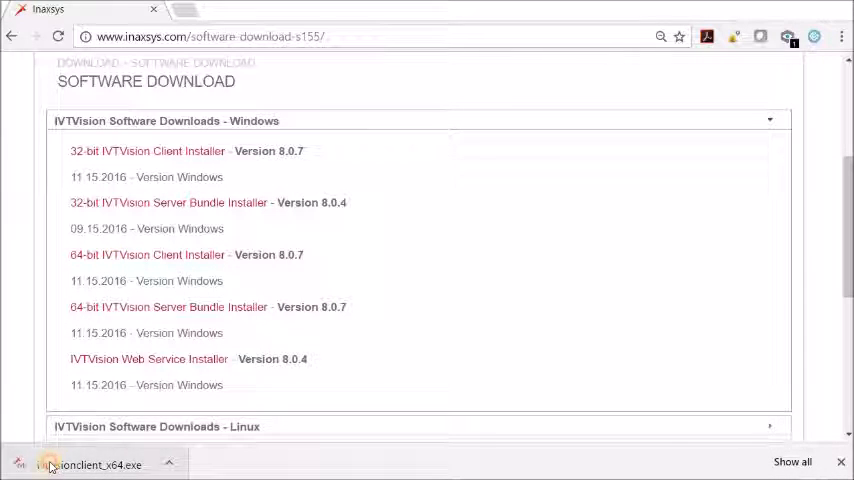
{"action": "left_click", "coordinate": [93, 464]}
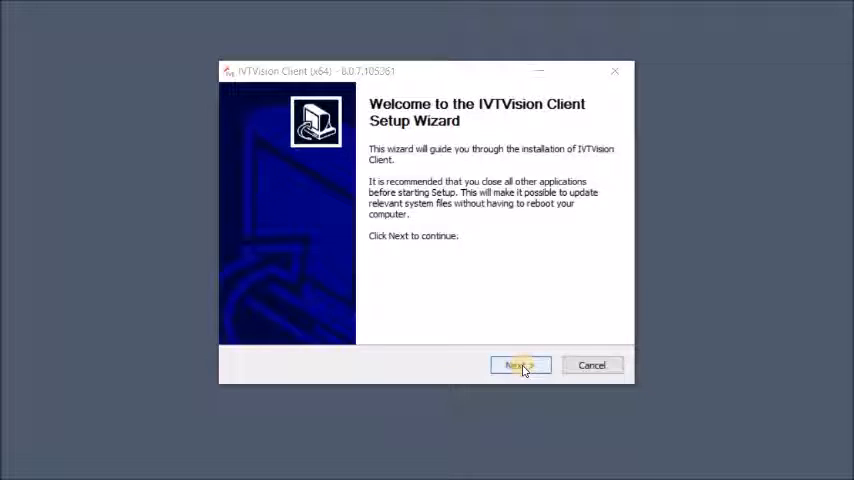
- Install IVTVision Client: accept license, default folder, desktop shortcut, then finish and launch
{"action": "left_click", "coordinate": [519, 364]}
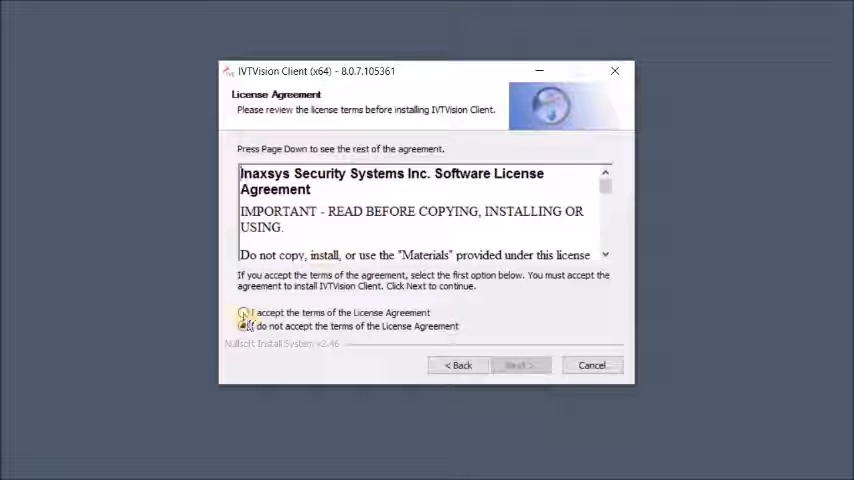
{"action": "left_click", "coordinate": [243, 312]}
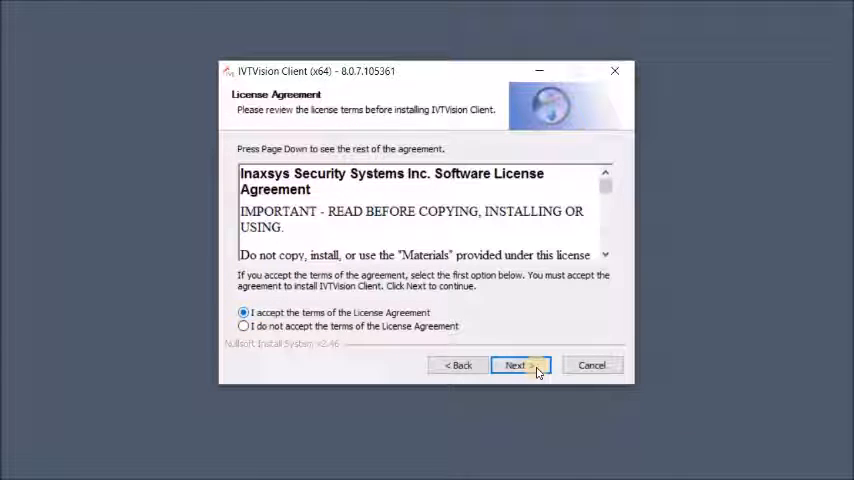
{"action": "left_click", "coordinate": [520, 365]}
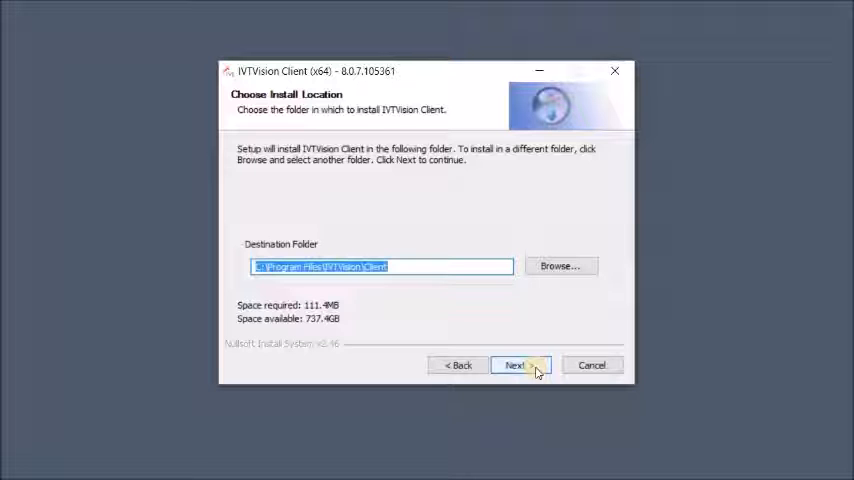
{"action": "left_click", "coordinate": [515, 365]}
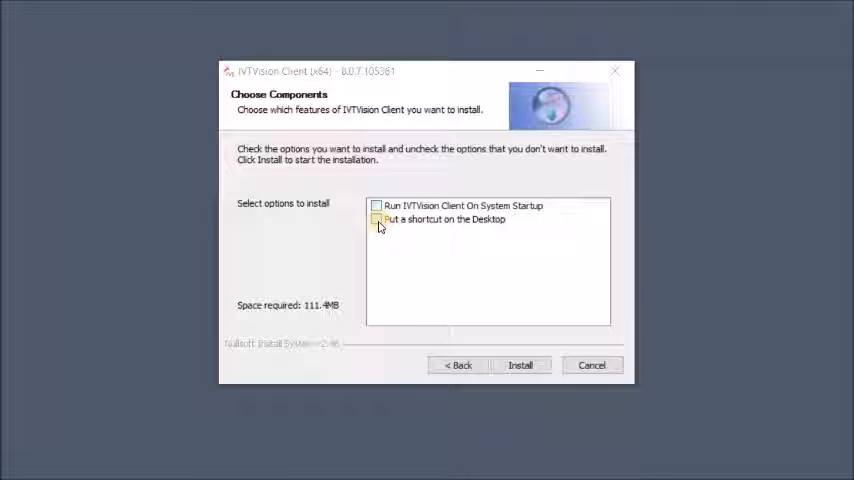
{"action": "left_click", "coordinate": [377, 219]}
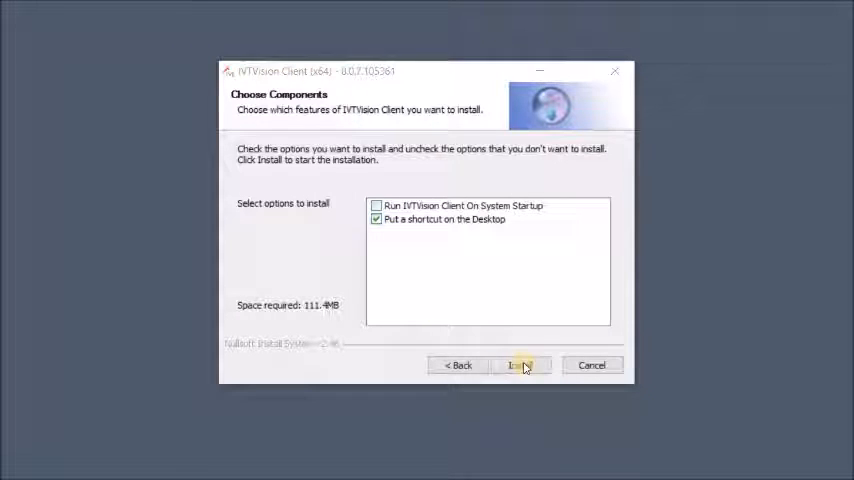
{"action": "left_click", "coordinate": [520, 365]}
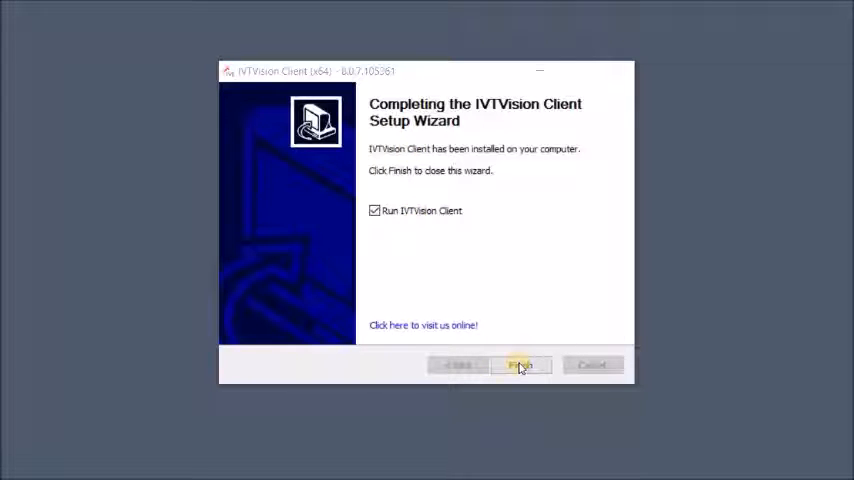
{"action": "left_click", "coordinate": [519, 365]}
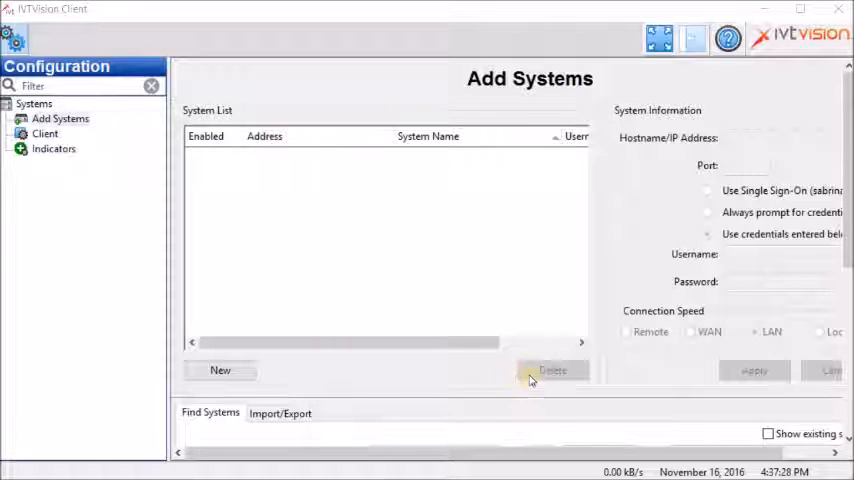
{"action": "mouse_move", "coordinate": [520, 375]}
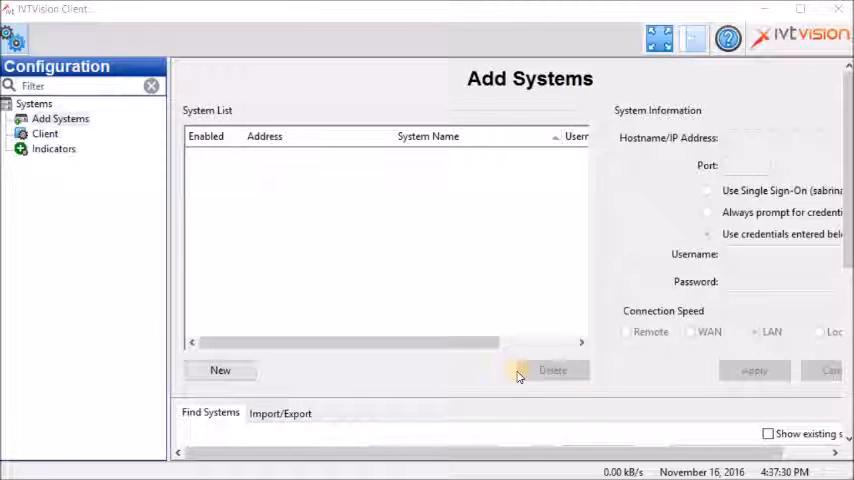
{"action": "mouse_move", "coordinate": [265, 371]}
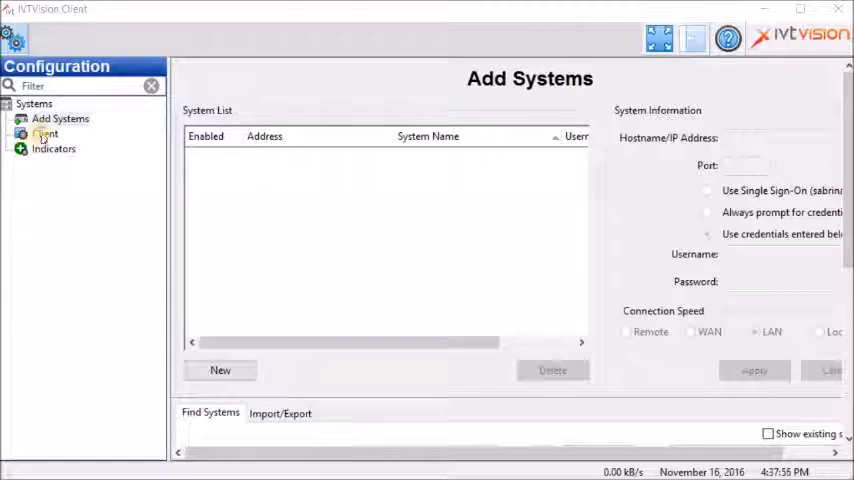
- Set Client VGA Acceleration Mode to None and H.264 Deblocking to Disabled
{"action": "left_click", "coordinate": [46, 133]}
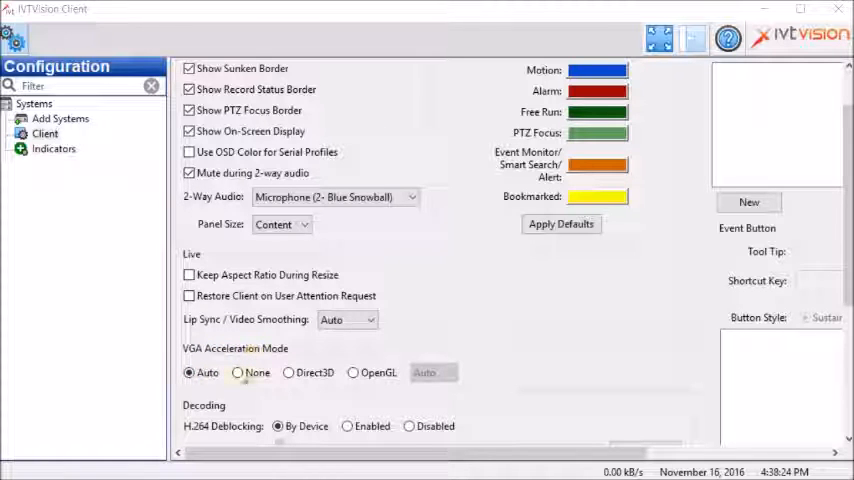
{"action": "left_click", "coordinate": [189, 372]}
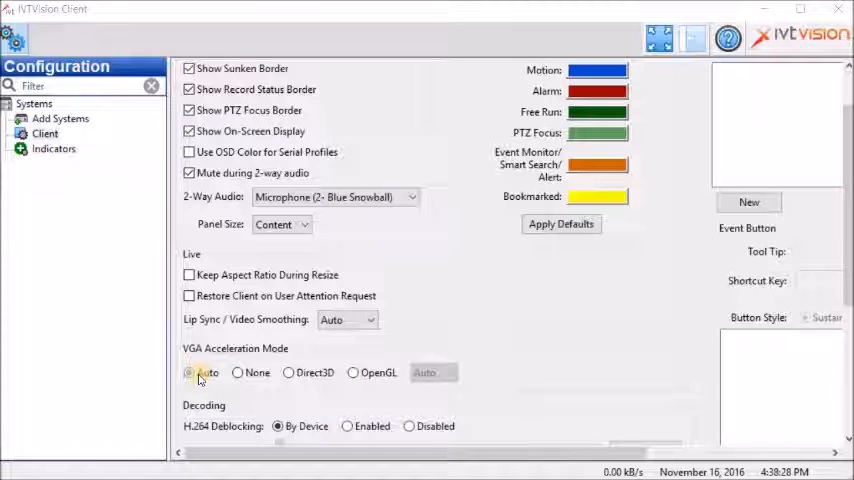
{"action": "left_click", "coordinate": [240, 372]}
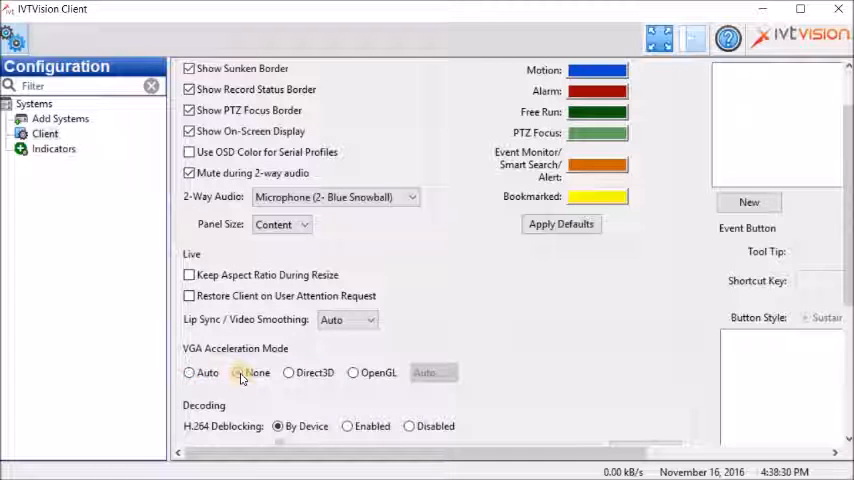
{"action": "left_click", "coordinate": [238, 372]}
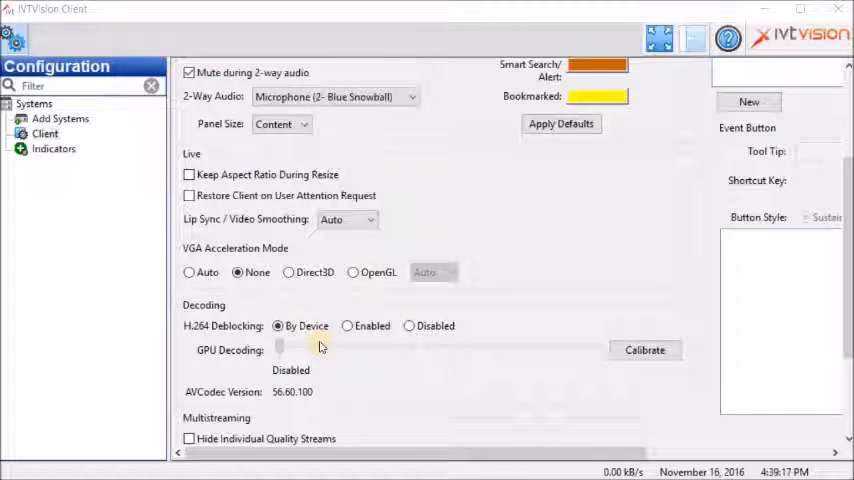
{"action": "left_click", "coordinate": [409, 326]}
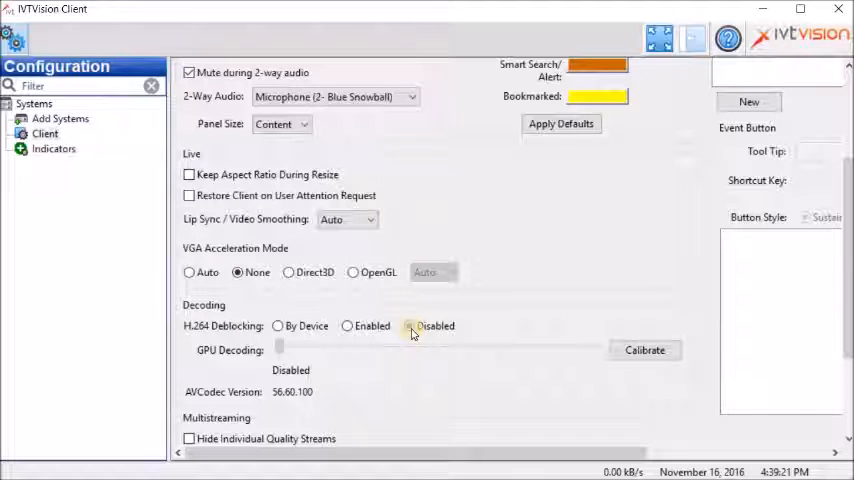
{"action": "left_click", "coordinate": [409, 325]}
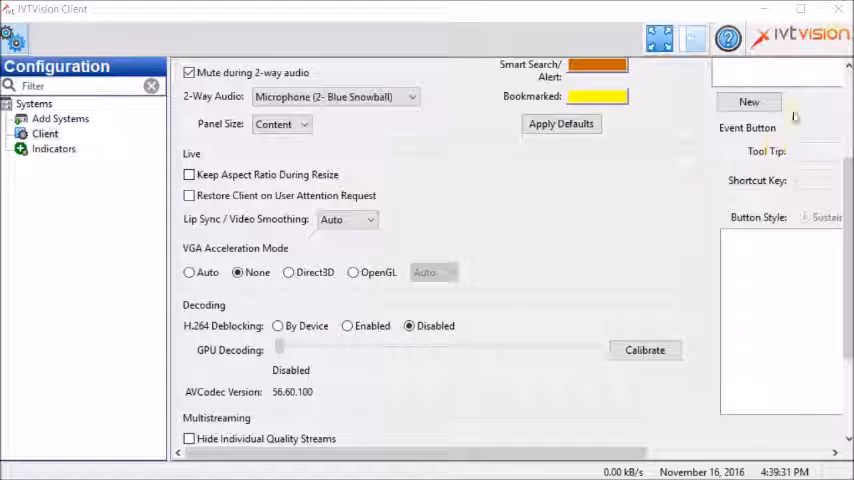
{"action": "left_click", "coordinate": [63, 121]}
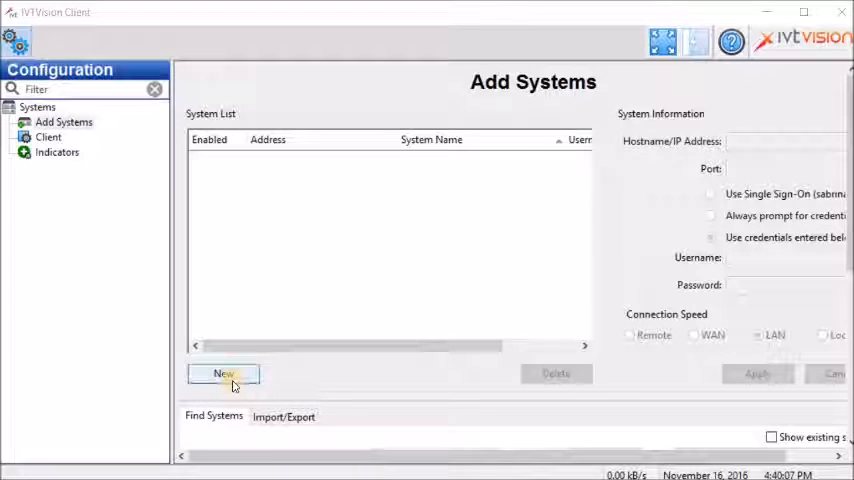
- Add a new system with host 76.65.240.132, username User and its password
{"action": "left_click", "coordinate": [223, 373]}
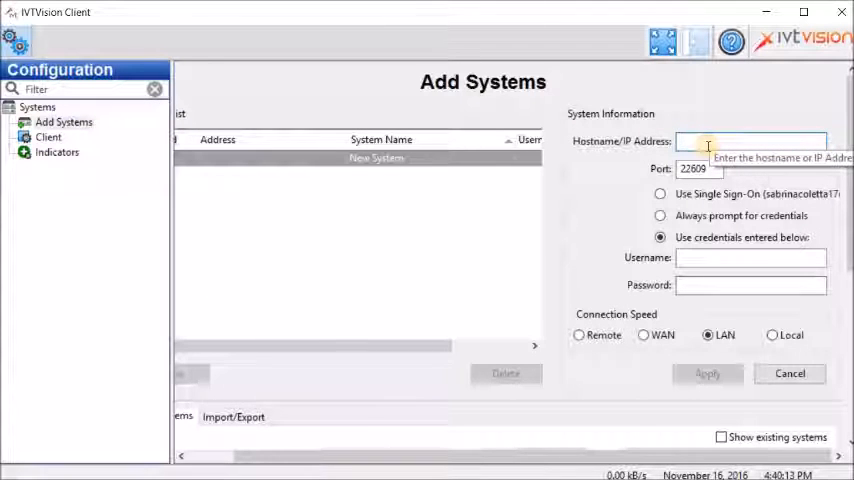
{"action": "type", "text": "76.65.240.132"}
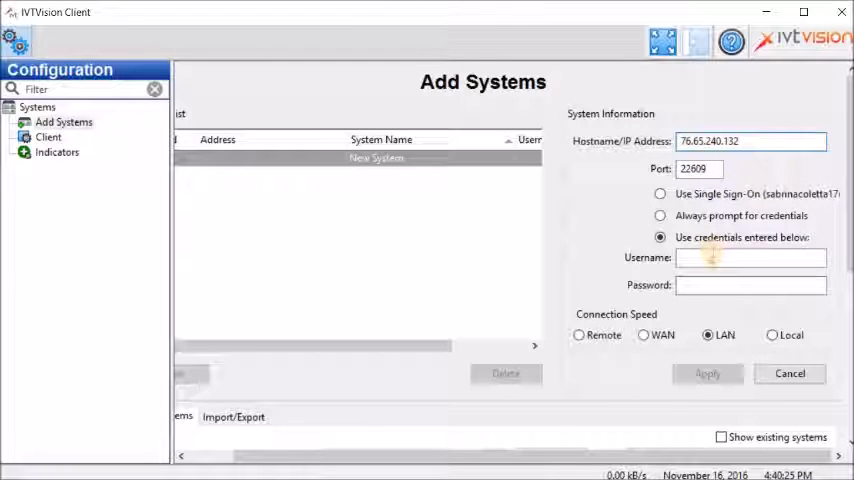
{"action": "left_click", "coordinate": [750, 258]}
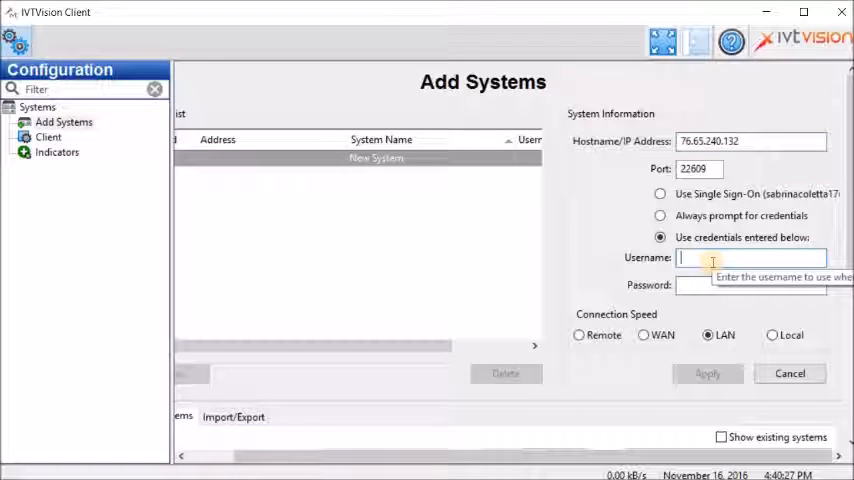
{"action": "type", "text": "U"}
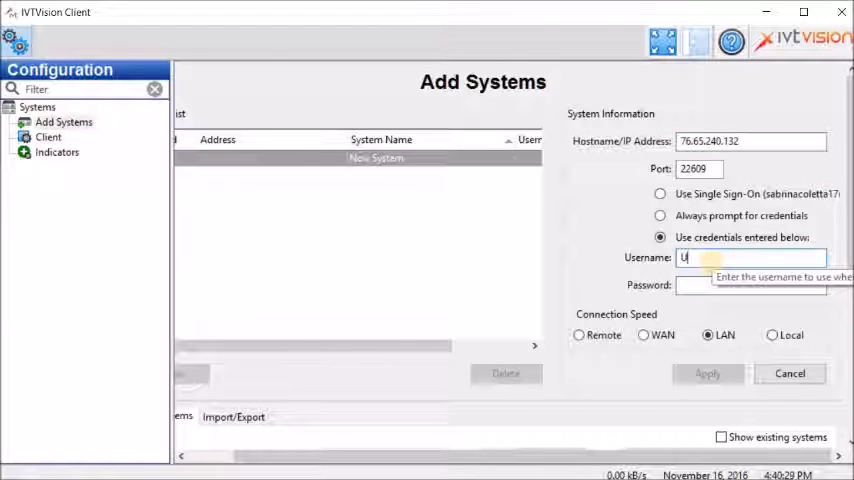
{"action": "left_click", "coordinate": [750, 285]}
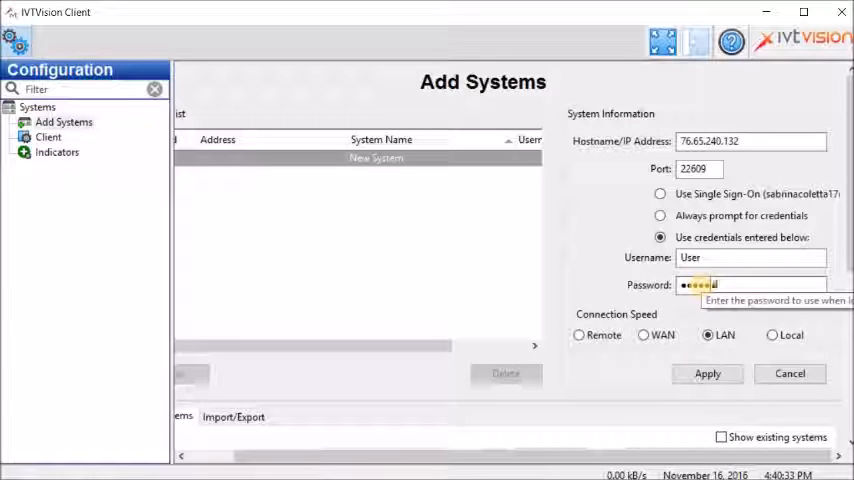
{"action": "type", "text": "a"}
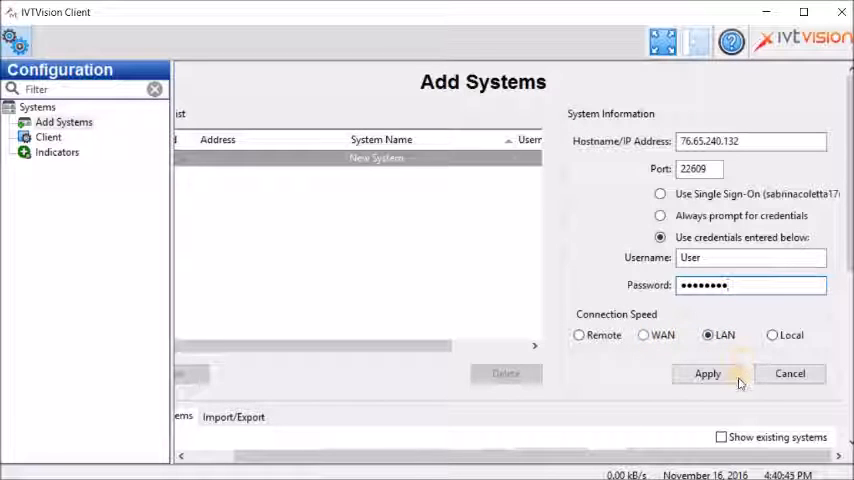
- Apply the IVT Inaxsys system at 76.65.240.132 and check its status in the list
{"action": "left_click", "coordinate": [707, 373]}
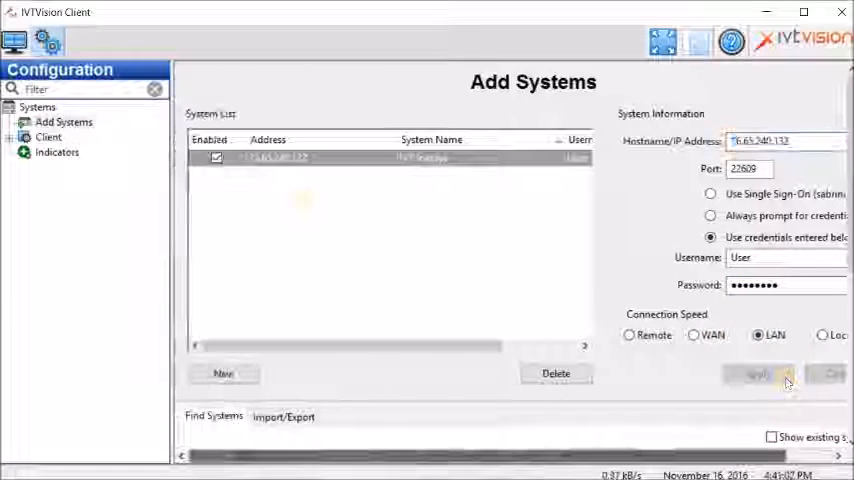
{"action": "left_click", "coordinate": [758, 373]}
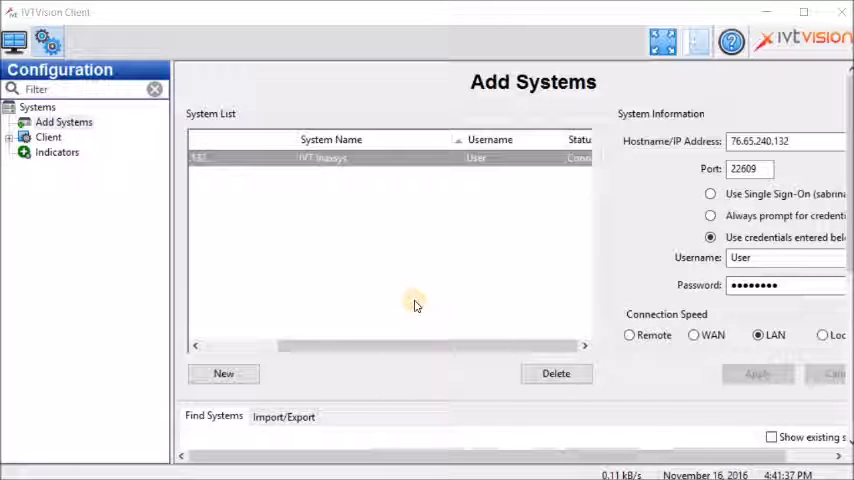
{"action": "mouse_move", "coordinate": [352, 314]}
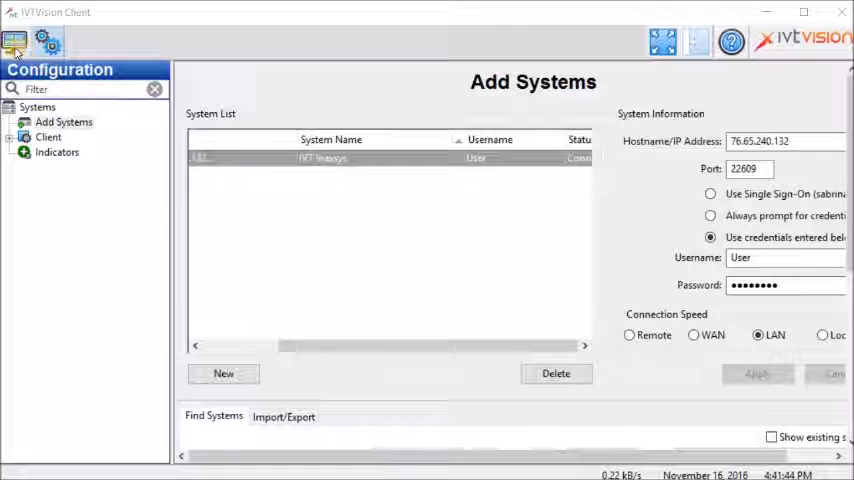
- Show IVT Inaxsys cameras in Live Cameras using the 1+7 pane layout
{"action": "left_click", "coordinate": [15, 42]}
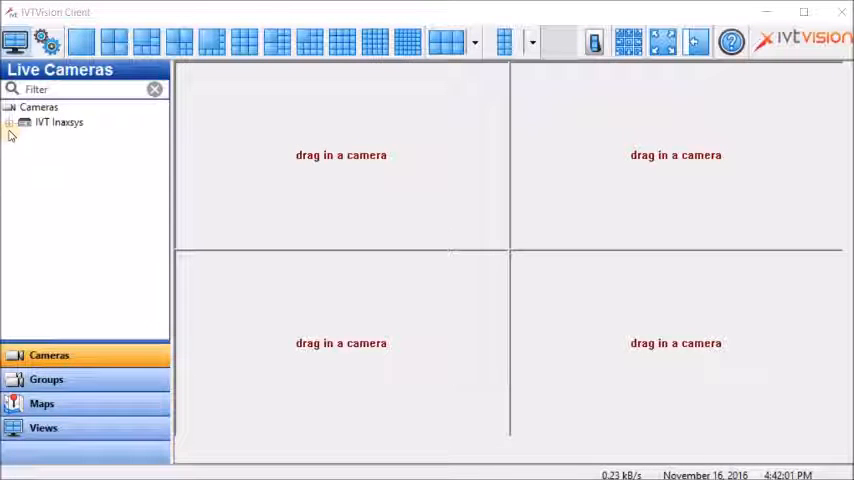
{"action": "left_click", "coordinate": [10, 122]}
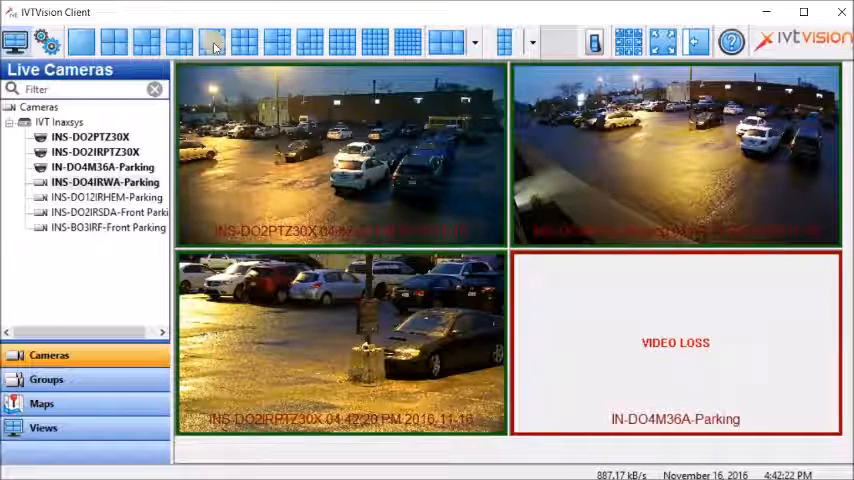
{"action": "left_click", "coordinate": [213, 42]}
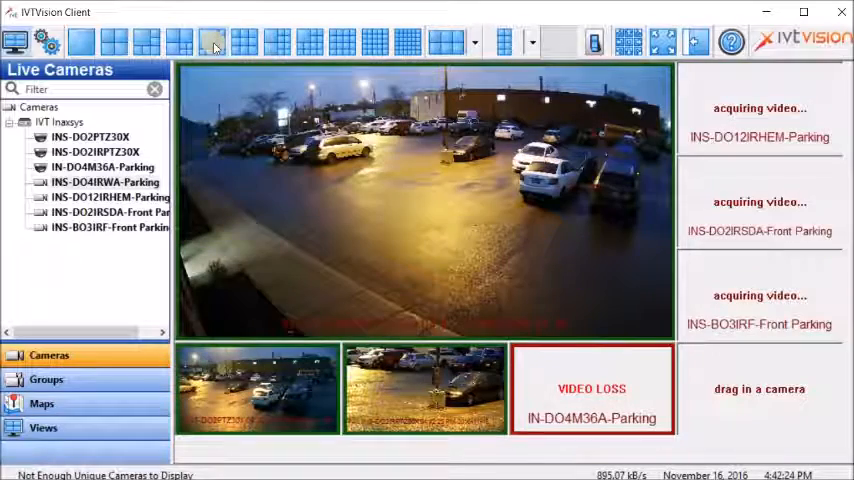